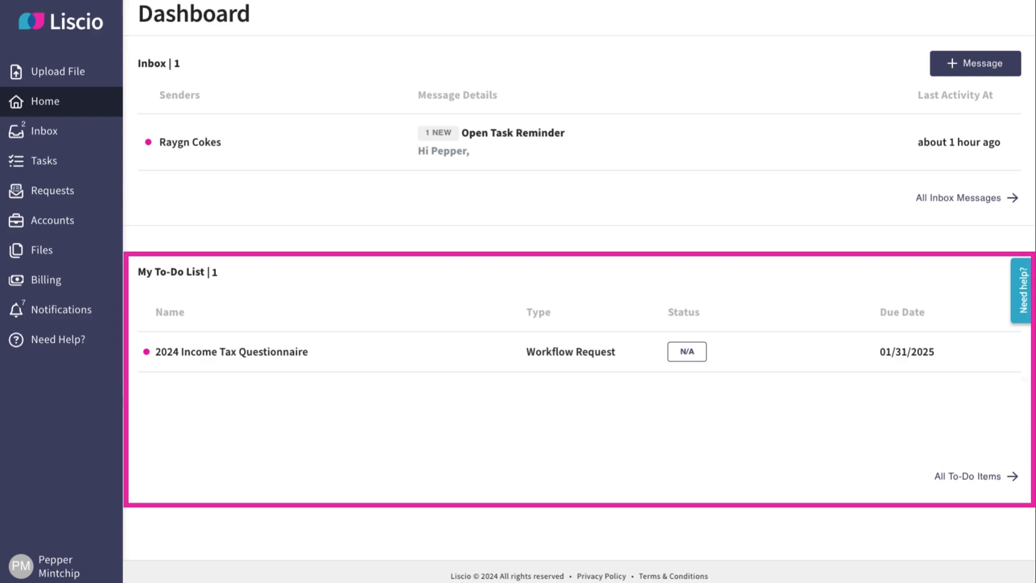
View all to-do items, open the 2024 Income Tax Questionnaire, then return to the dashboard
click(41, 132)
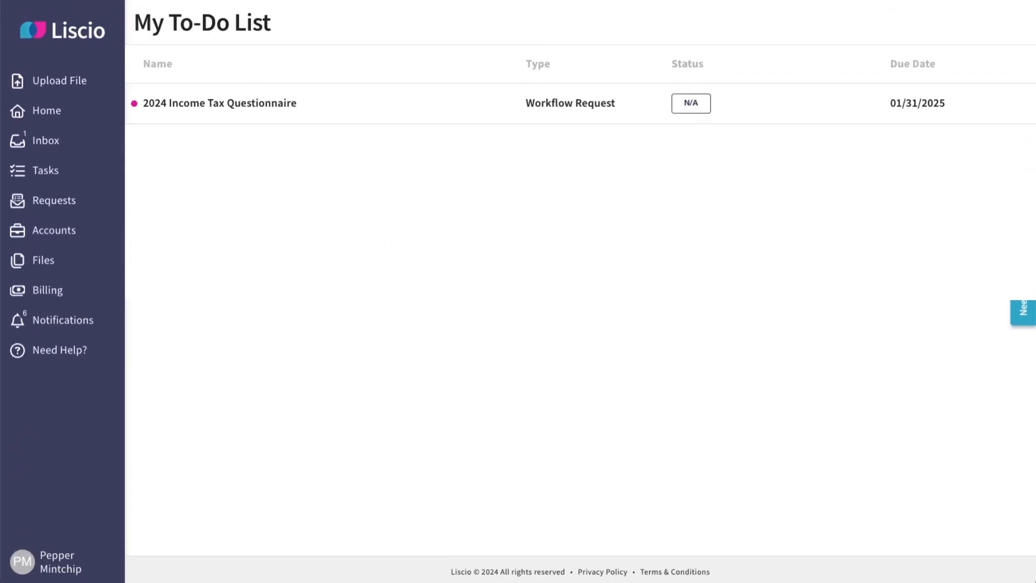
mouse_move(344, 107)
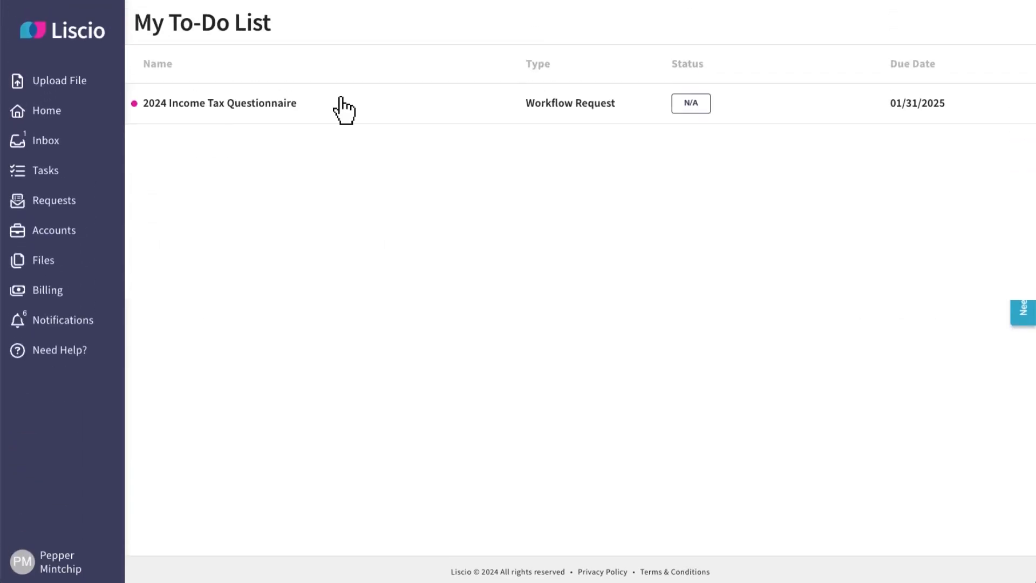
click(220, 103)
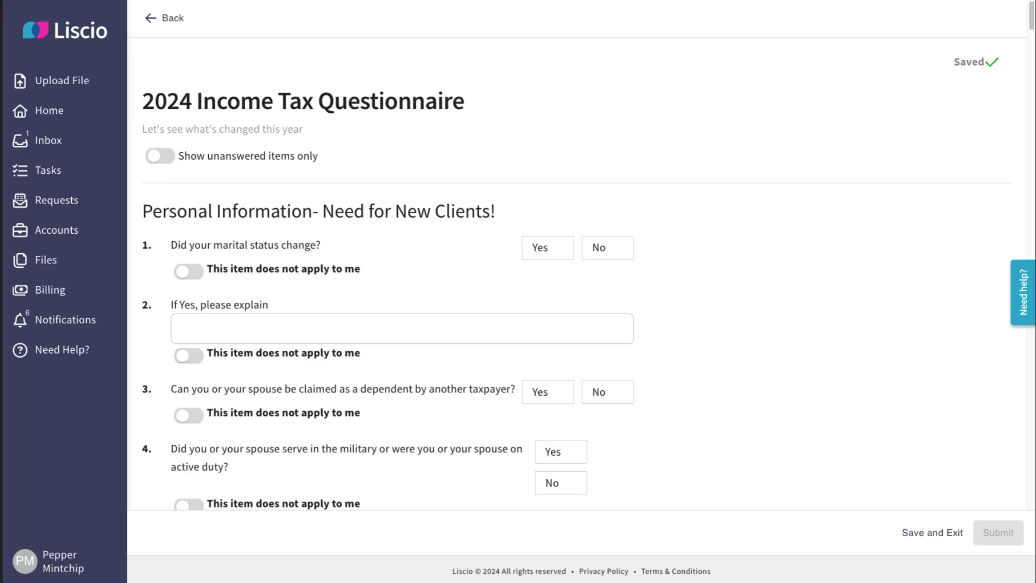
click(43, 110)
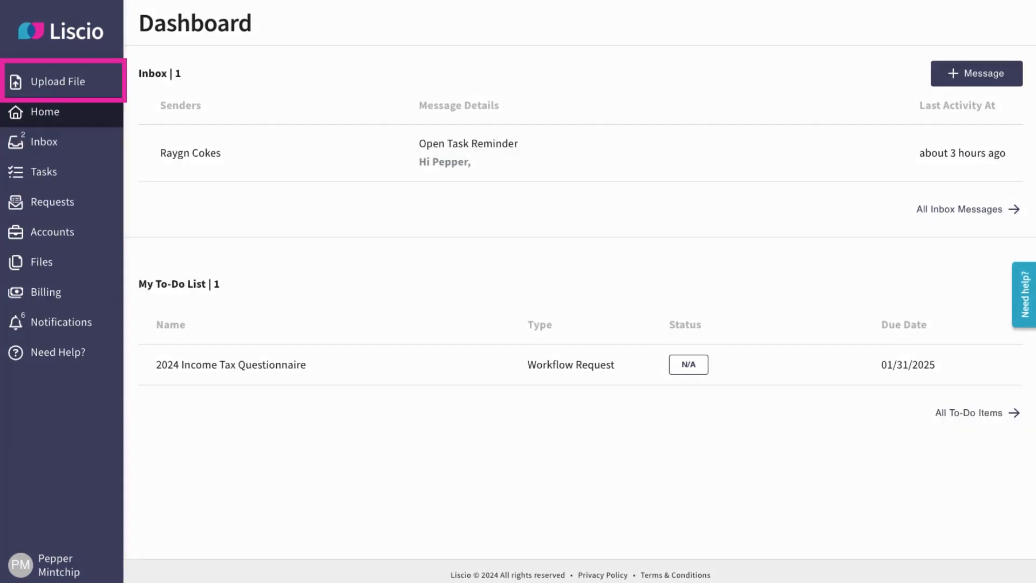
mouse_move(60, 82)
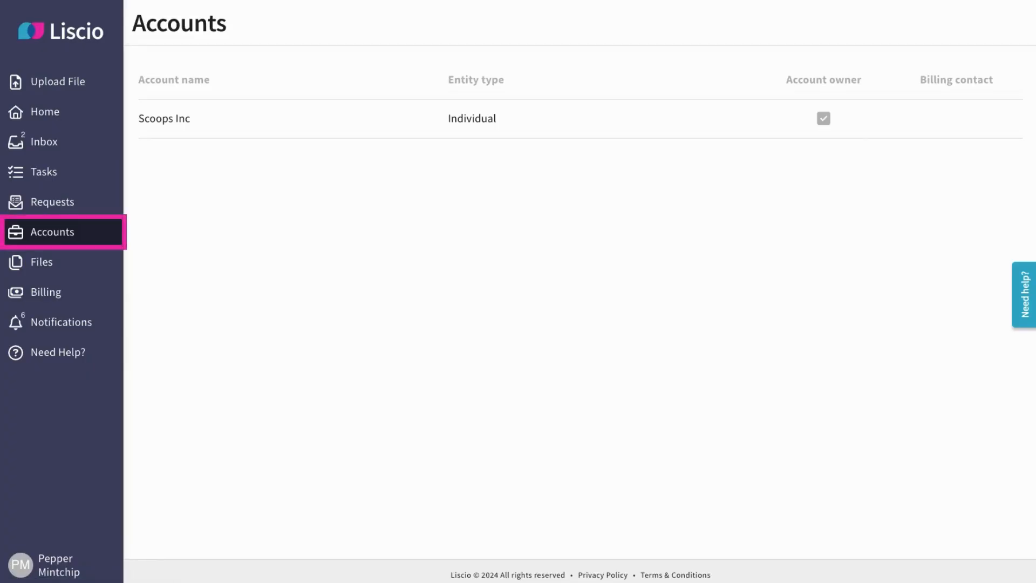
mouse_move(32, 235)
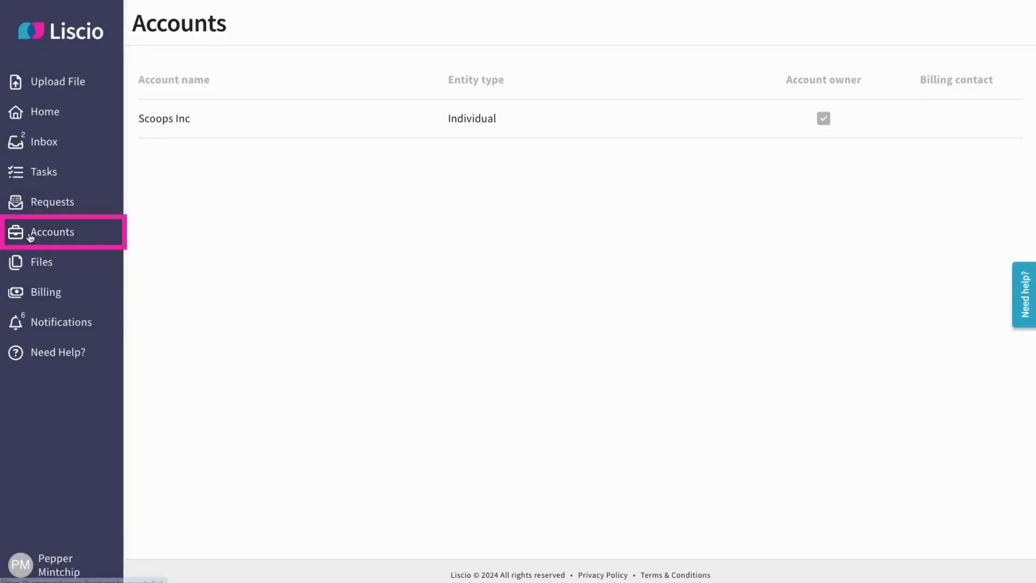
mouse_move(164, 212)
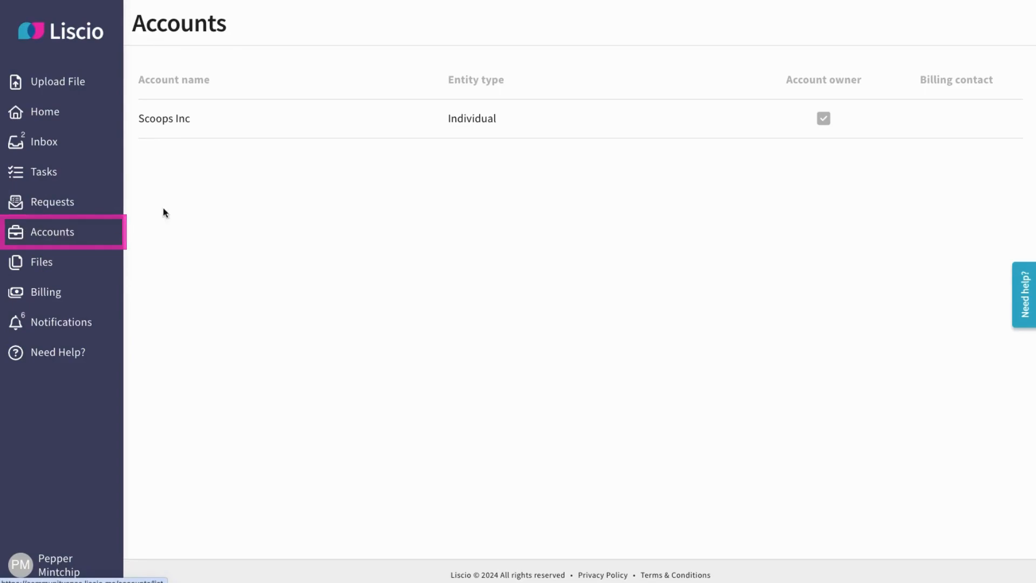
Go to the Files page showing the two tax-tagged PDFs
click(41, 261)
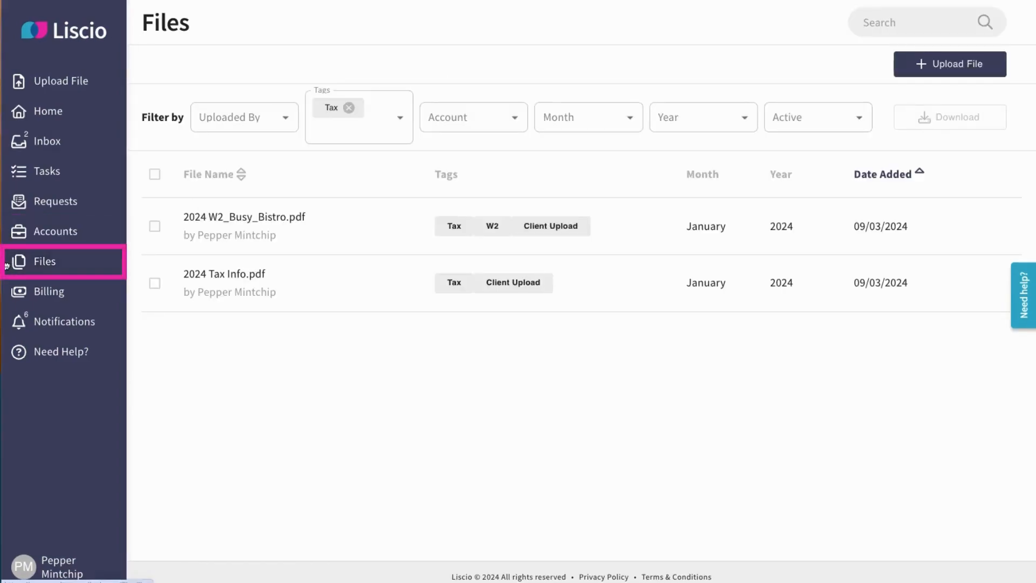
mouse_move(156, 174)
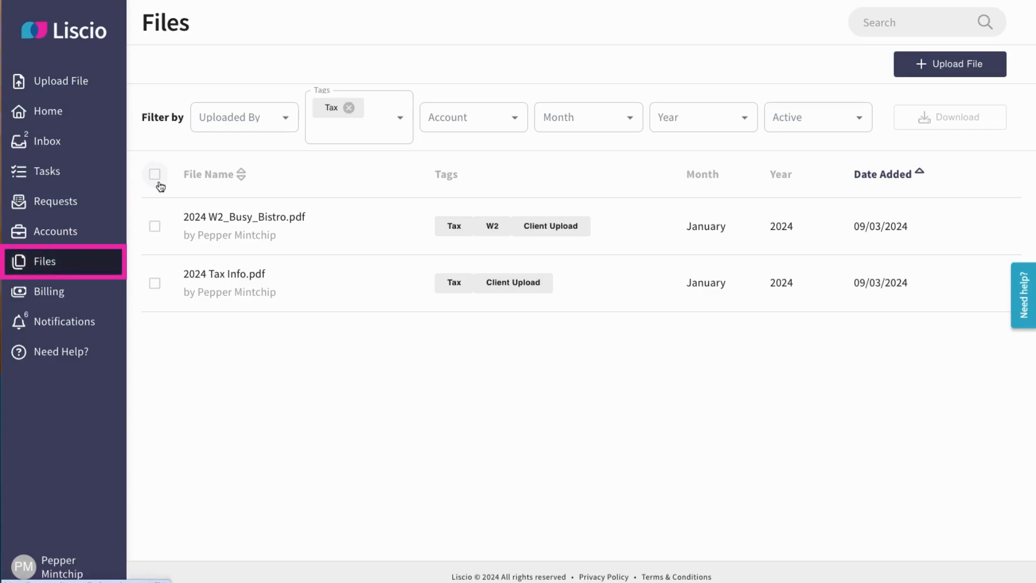
Select both tax PDFs and download them
click(154, 174)
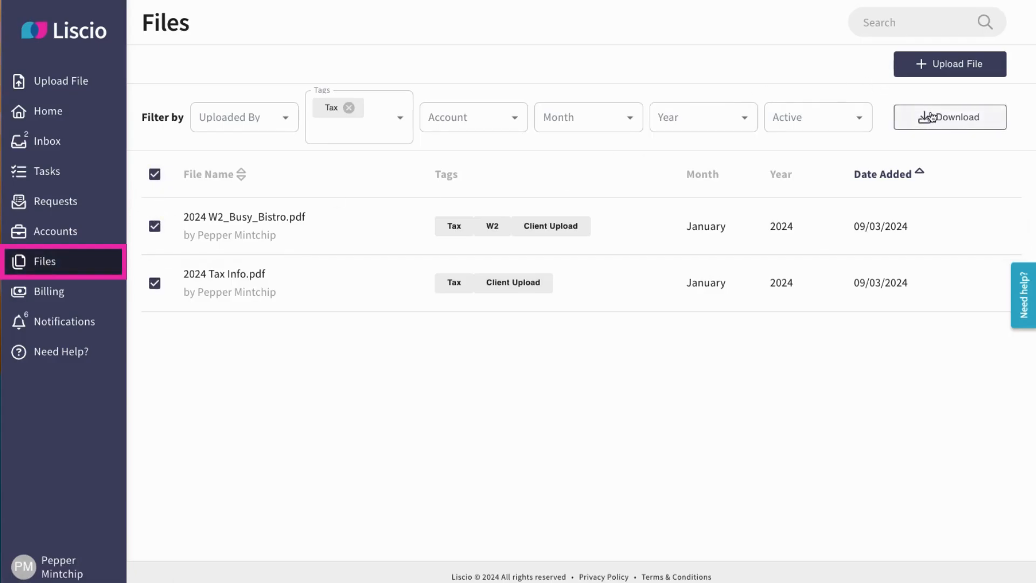
click(44, 170)
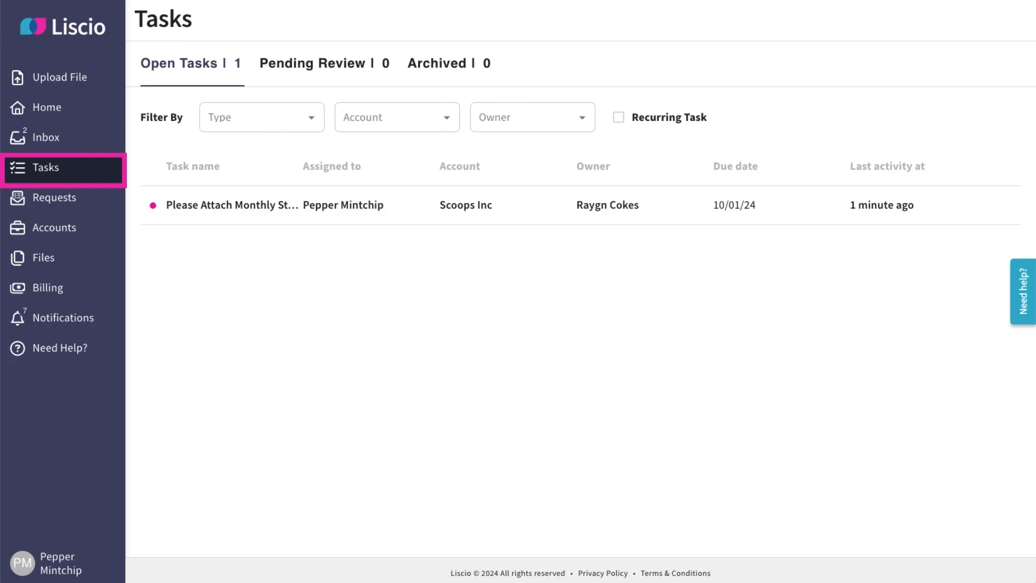
Check Requests, return to the dashboard, clear notifications, and open the account menu
click(54, 197)
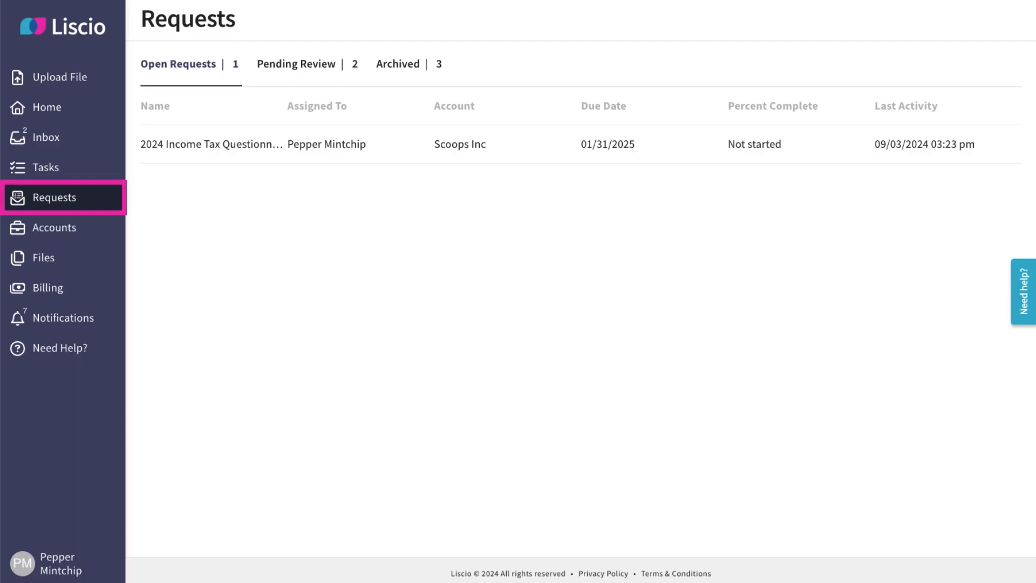
click(47, 106)
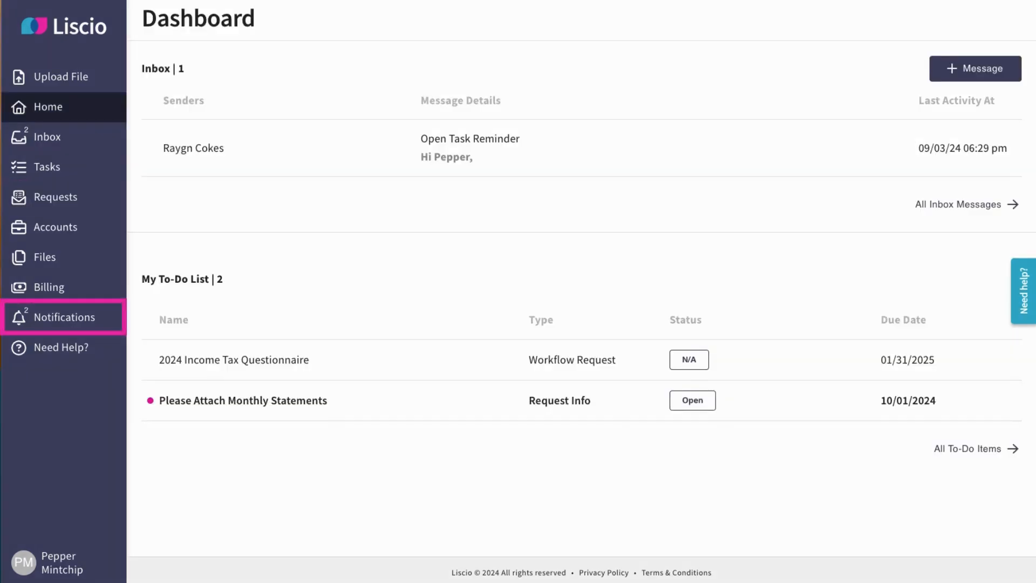
click(63, 318)
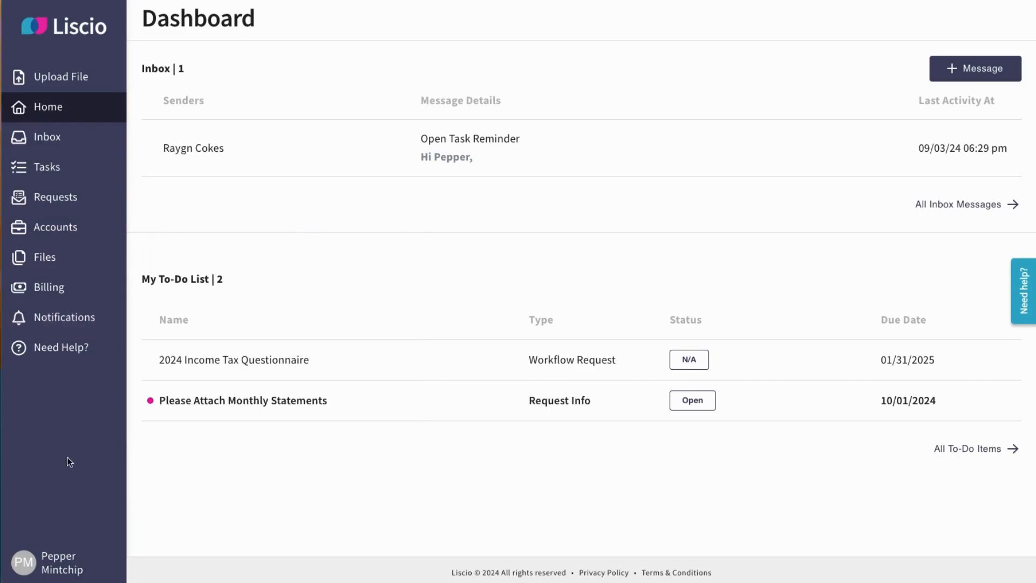
click(47, 562)
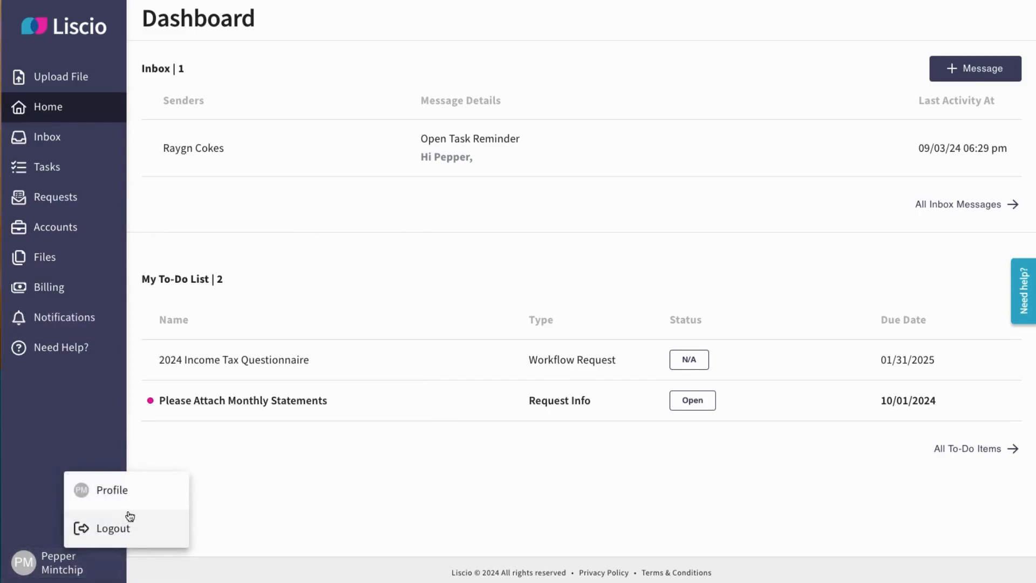
Review the profile and its Security Settings for multi-factor authentication and devices
click(112, 489)
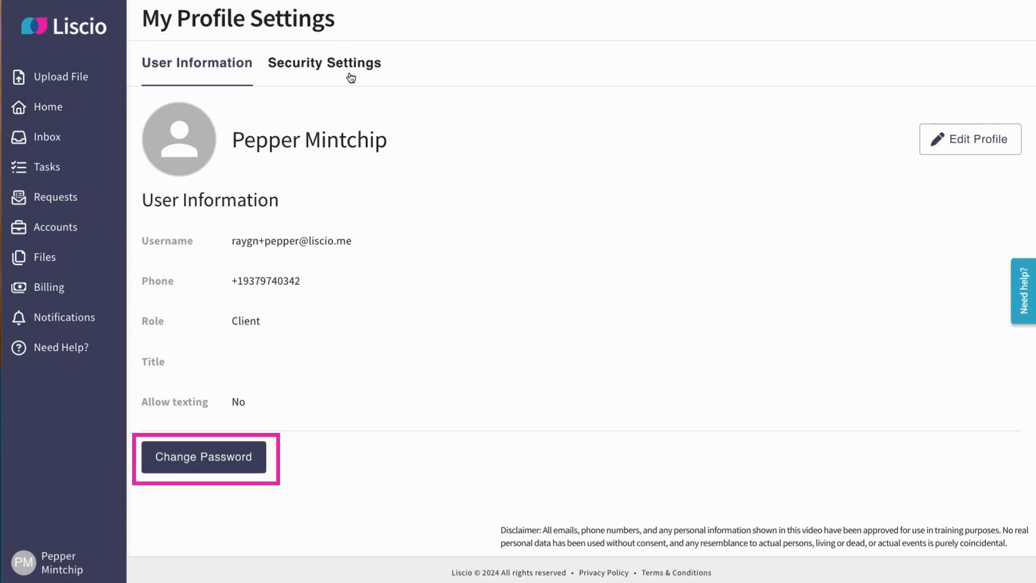
click(324, 62)
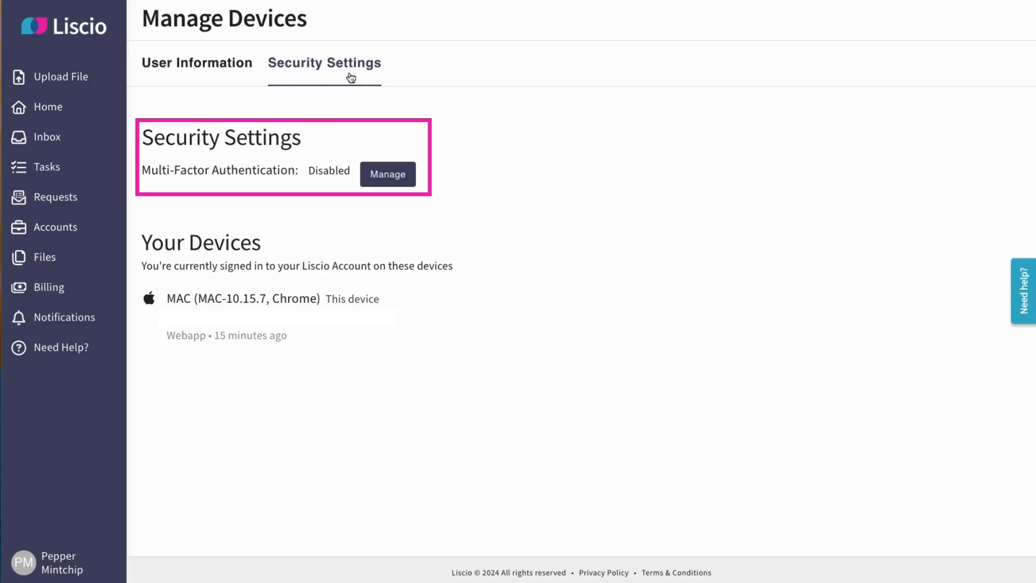
mouse_move(368, 157)
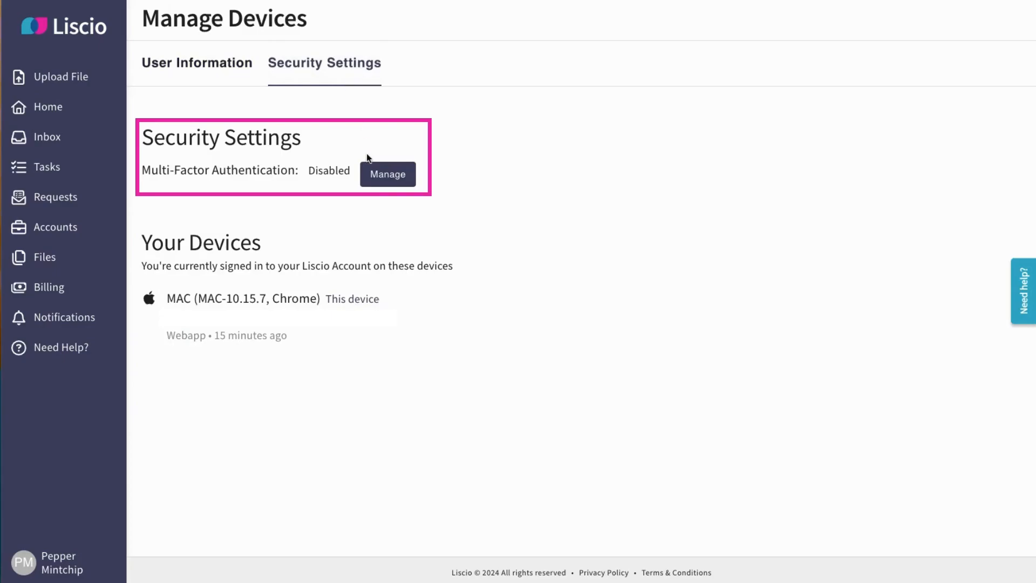
Return to the dashboard and log out of the portal
click(48, 106)
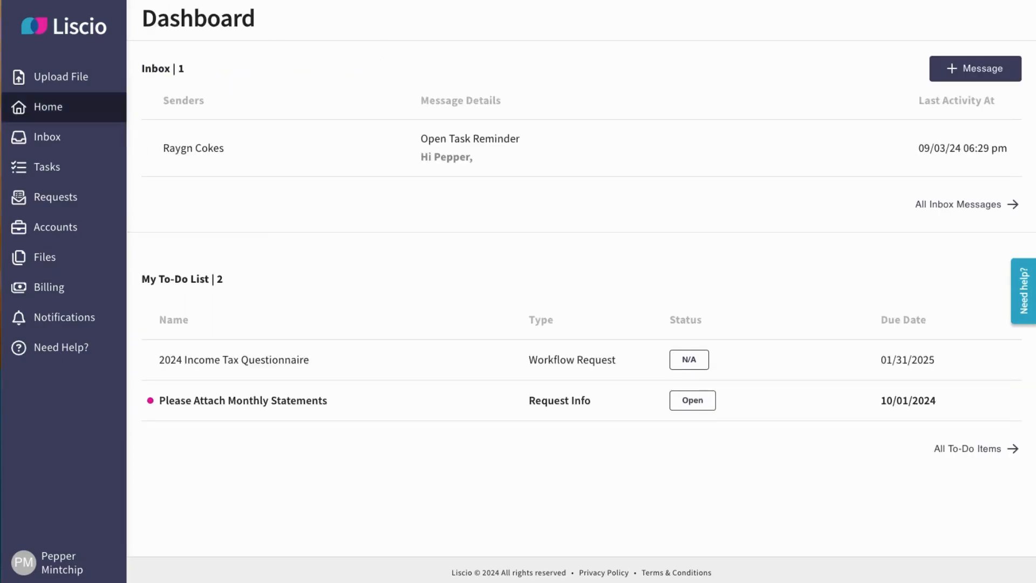
mouse_move(47, 106)
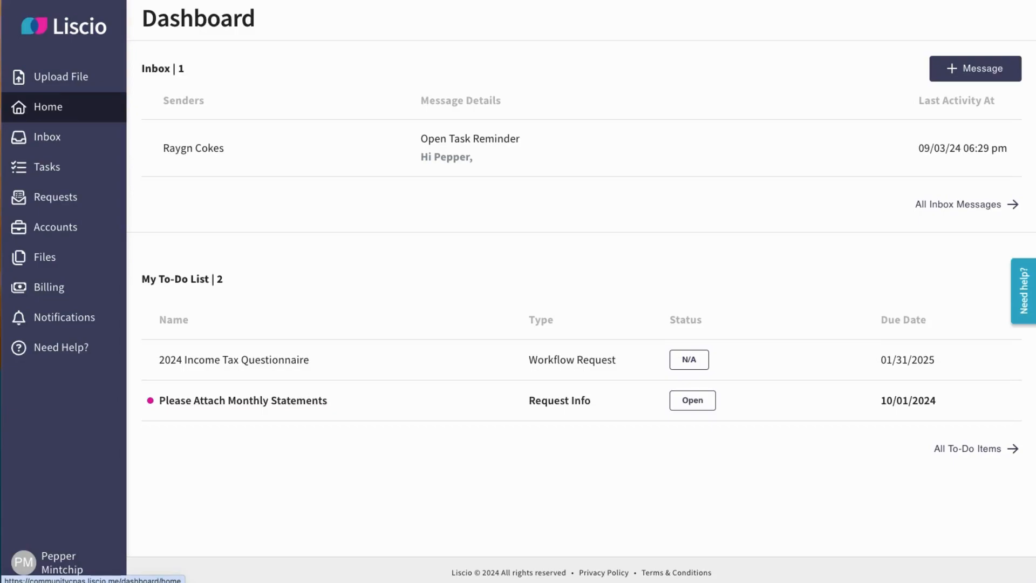
click(44, 562)
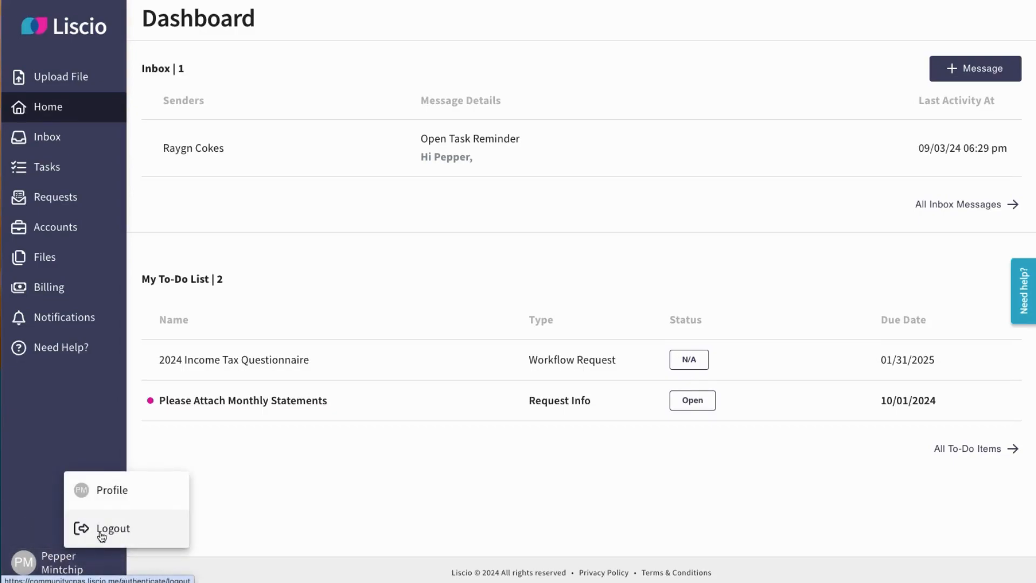
click(112, 528)
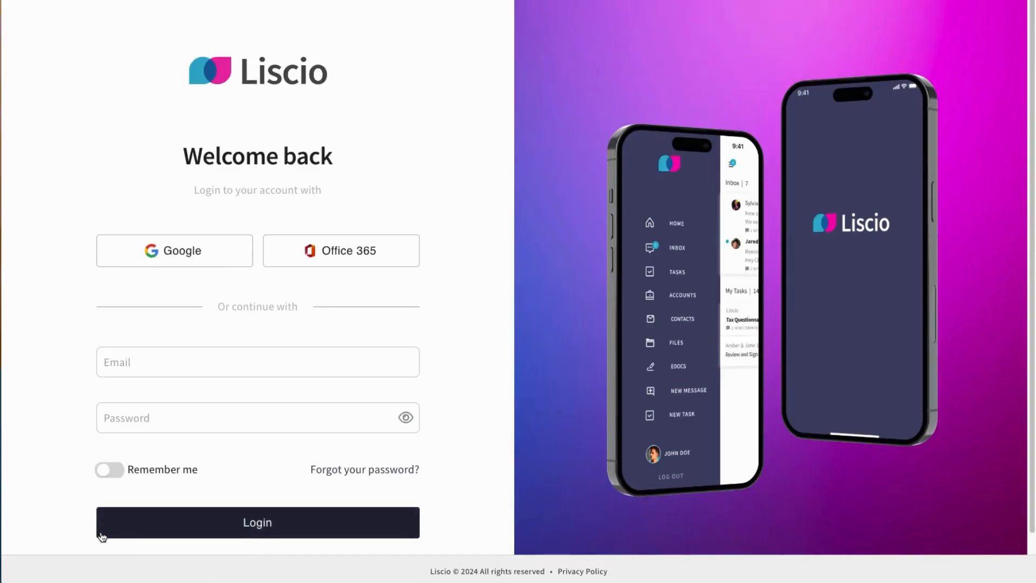
Open the Resource Center via Need help? and go to the Liscio Help Center articles
click(257, 522)
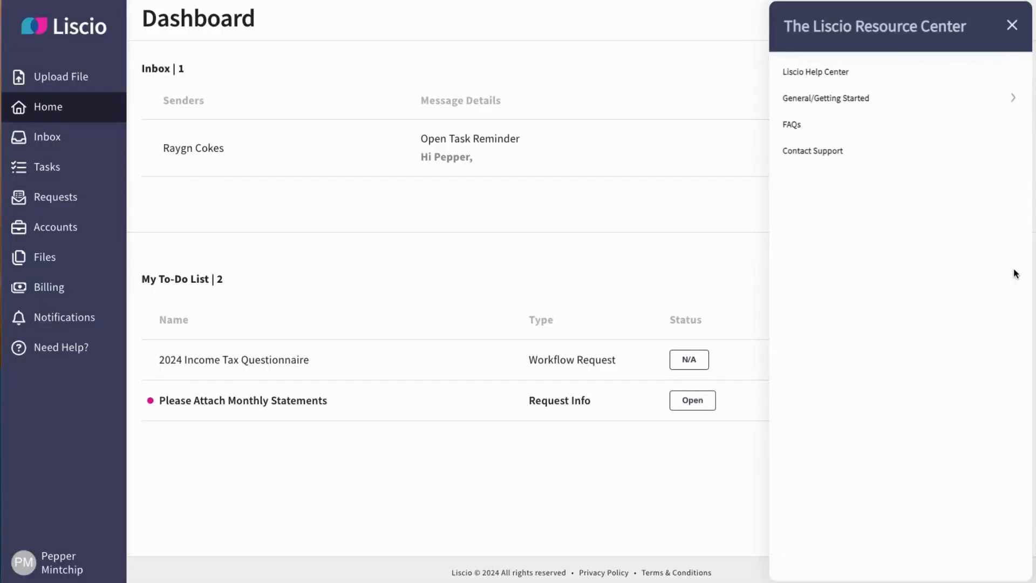
mouse_move(935, 98)
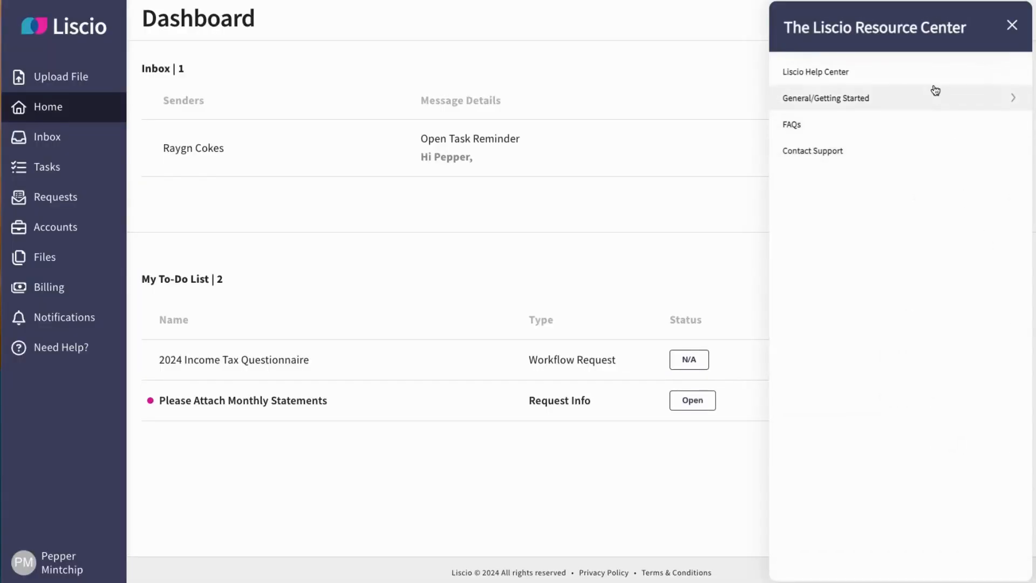
click(815, 71)
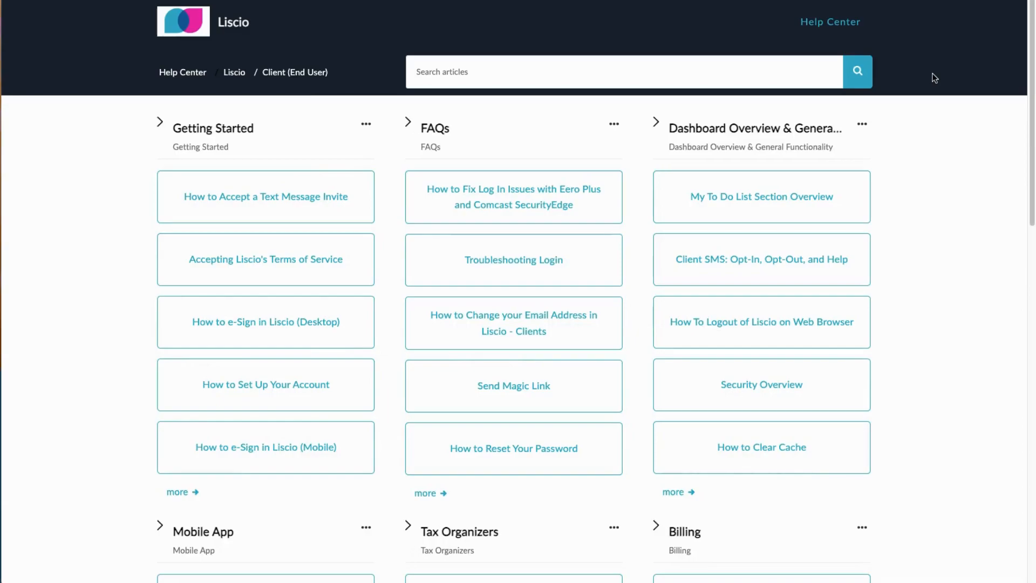